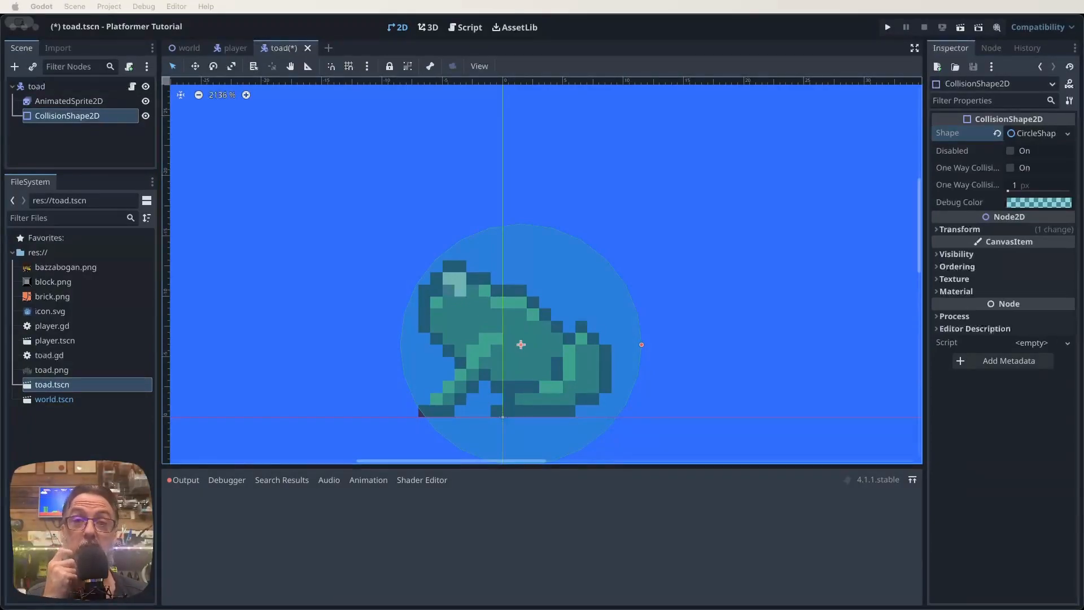
{"action": "mouse_move", "coordinate": [510, 270]}
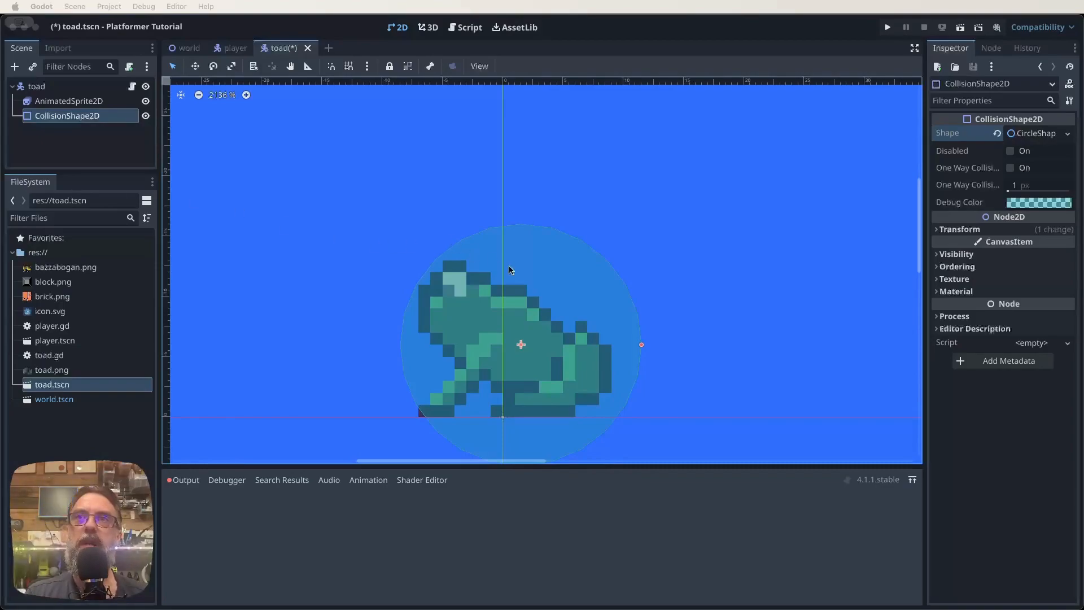
{"action": "mouse_move", "coordinate": [374, 362]}
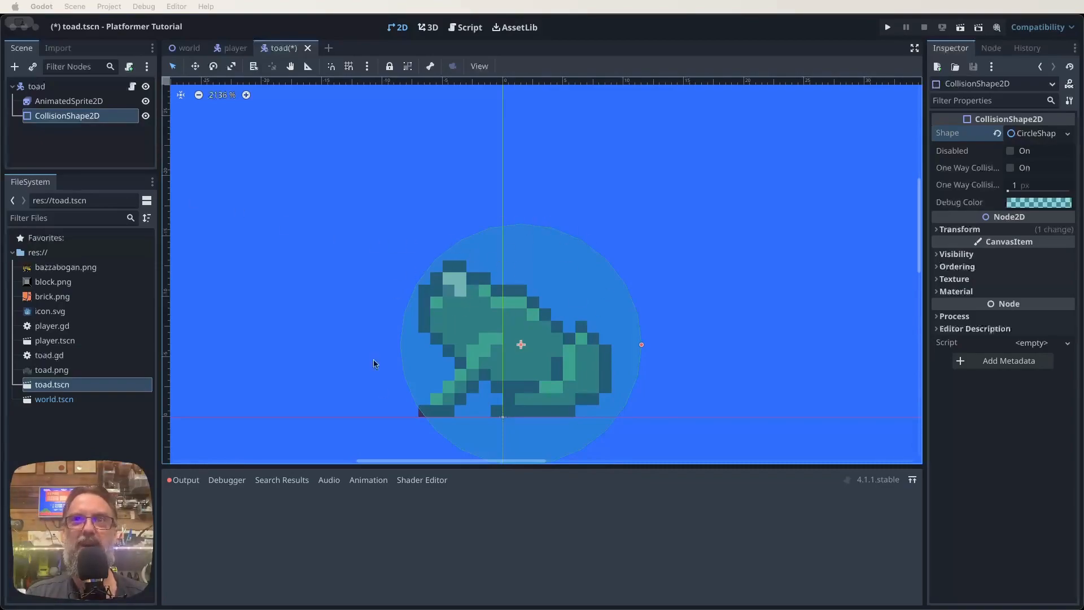
{"action": "mouse_move", "coordinate": [473, 327]}
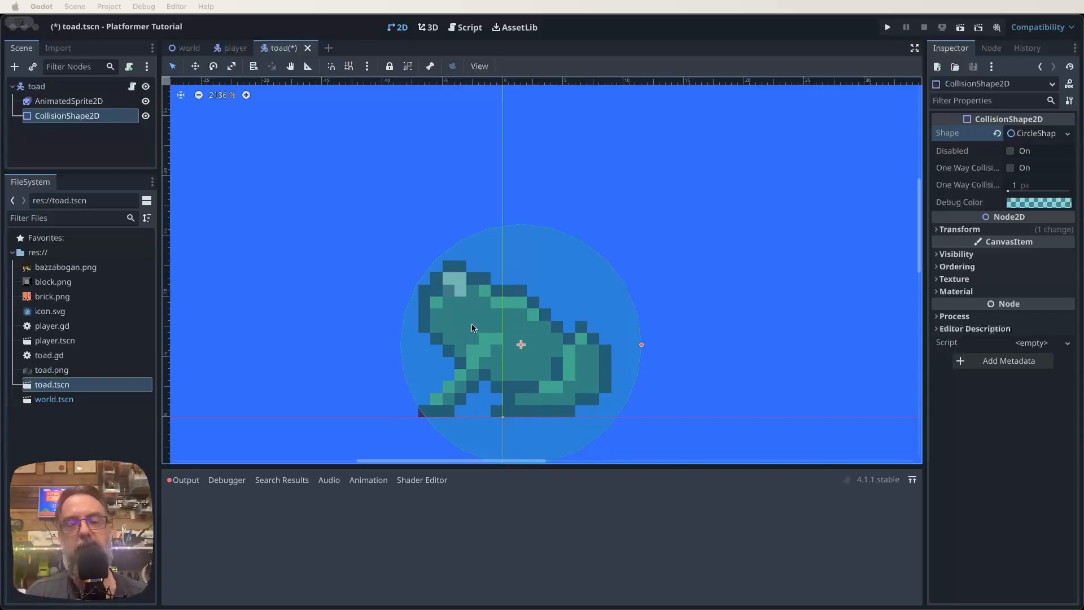
{"action": "mouse_move", "coordinate": [864, 146]}
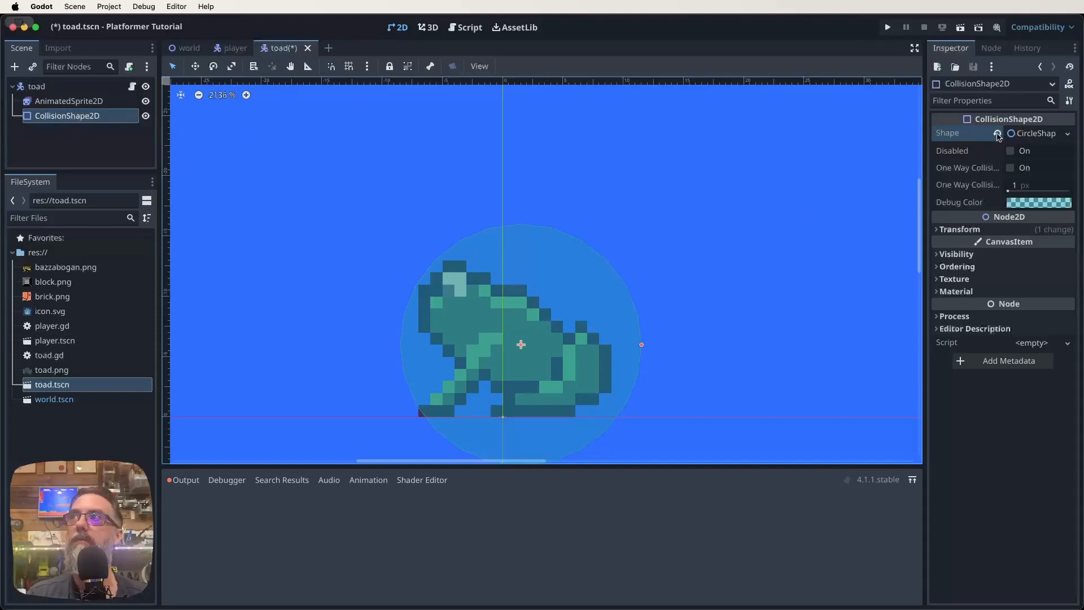
Swap the toad's circle collision for a RectangleShape2D and shrink it to fit the body
{"action": "left_click", "coordinate": [998, 134]}
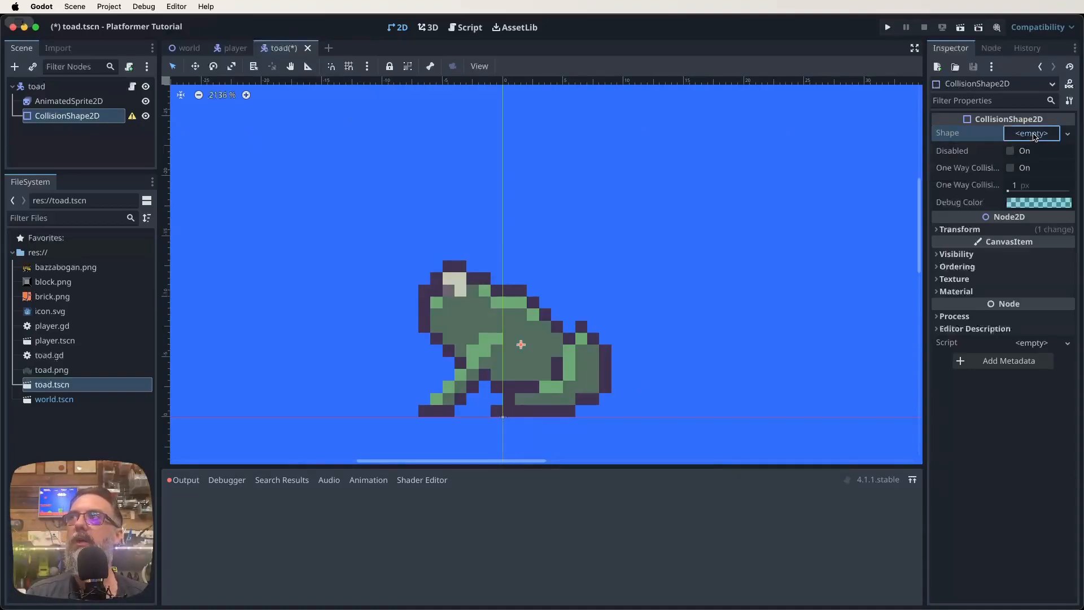
{"action": "left_click", "coordinate": [1032, 134]}
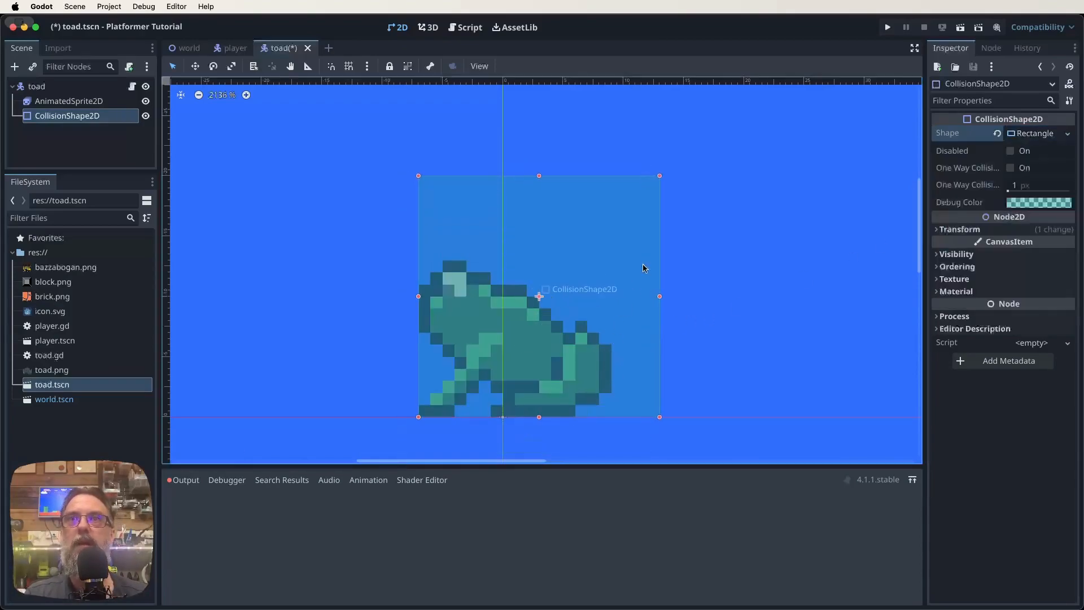
{"action": "left_click_drag", "start_coordinate": [659, 177], "coordinate": [611, 273]}
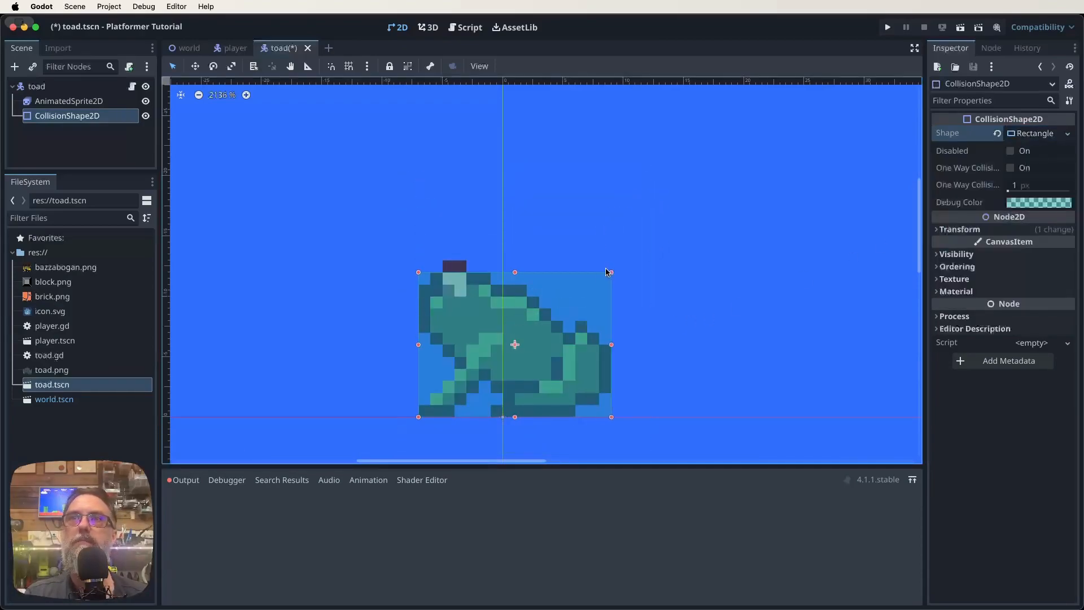
{"action": "mouse_move", "coordinate": [543, 211]}
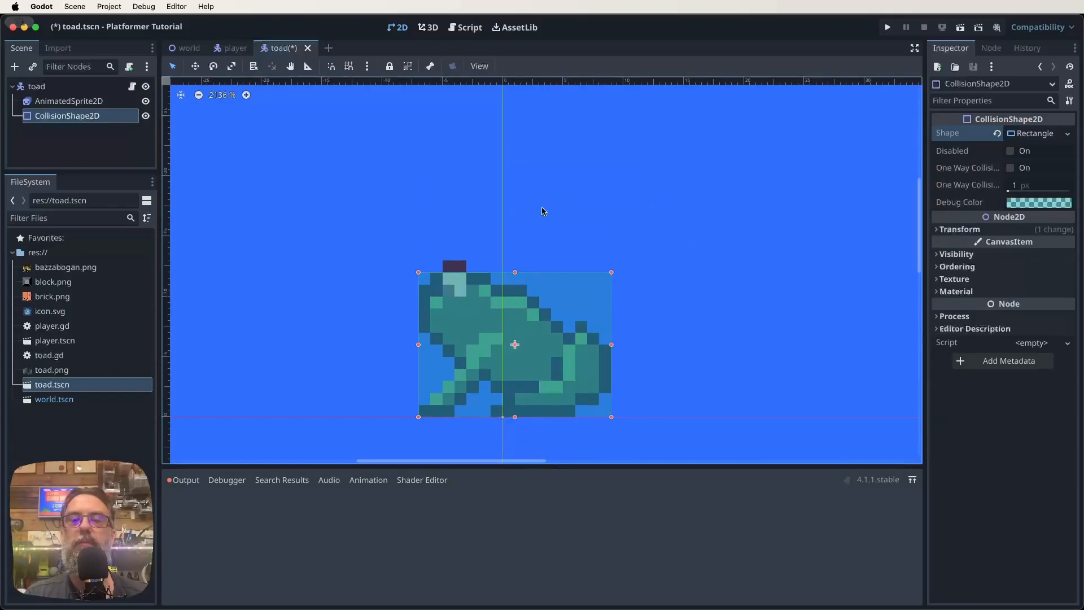
{"action": "mouse_move", "coordinate": [430, 316]}
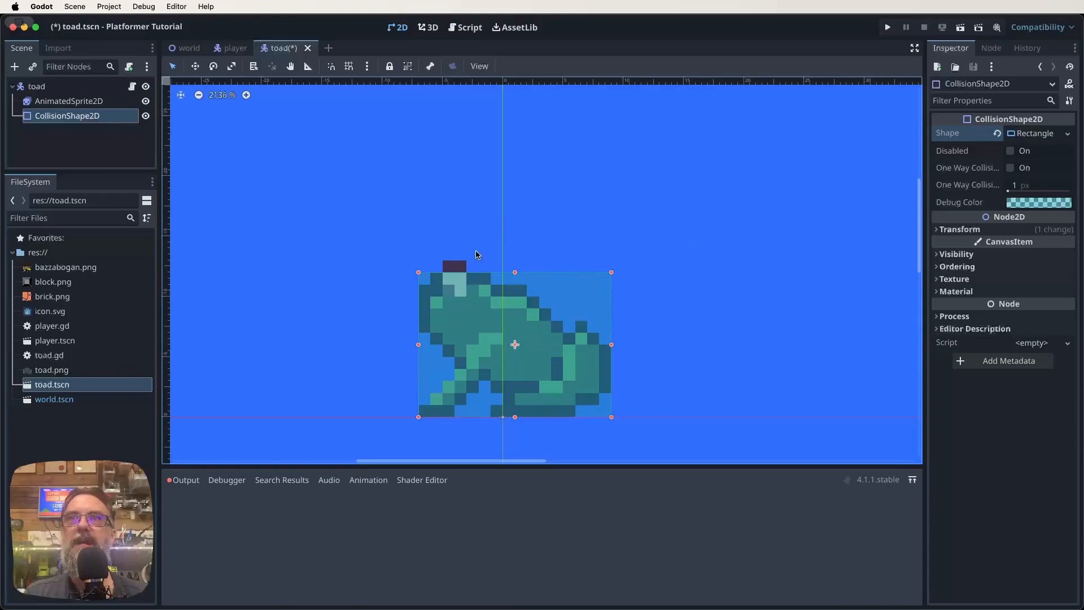
{"action": "mouse_move", "coordinate": [443, 251]}
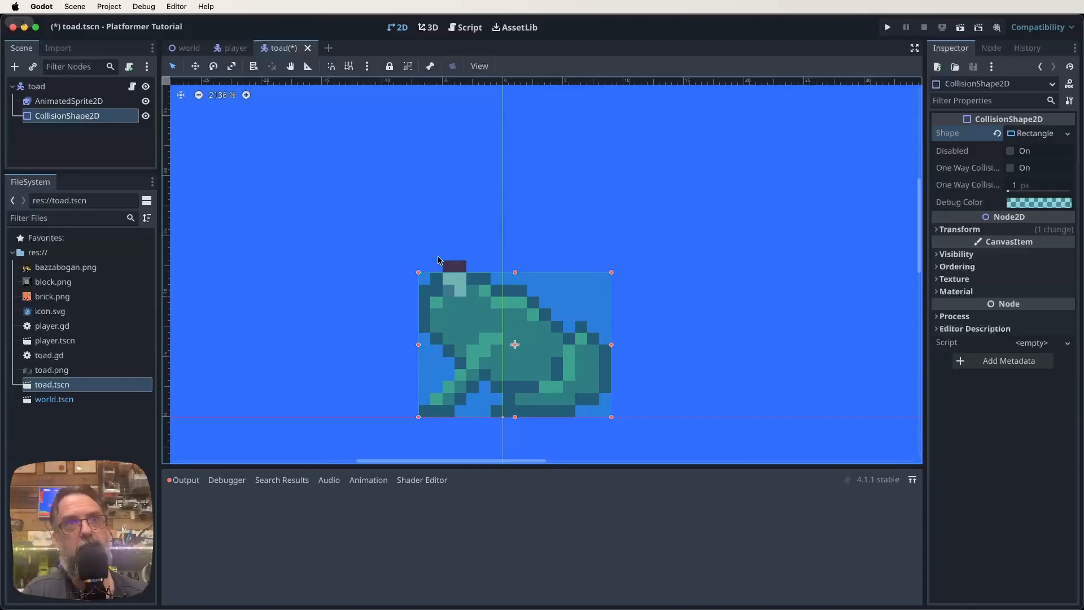
{"action": "mouse_move", "coordinate": [503, 329]}
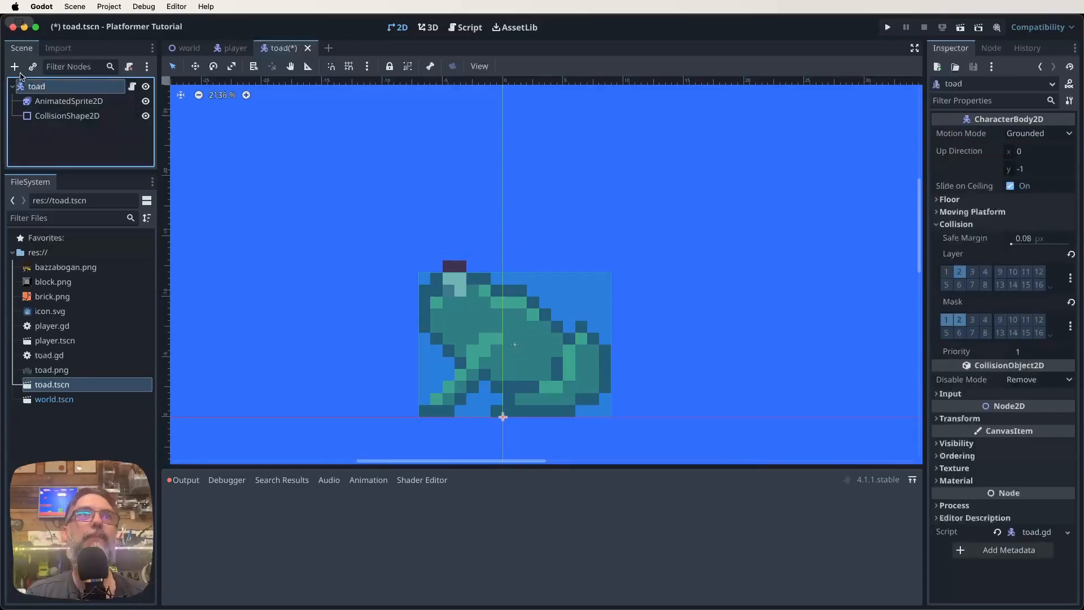
{"action": "mouse_move", "coordinate": [13, 66]}
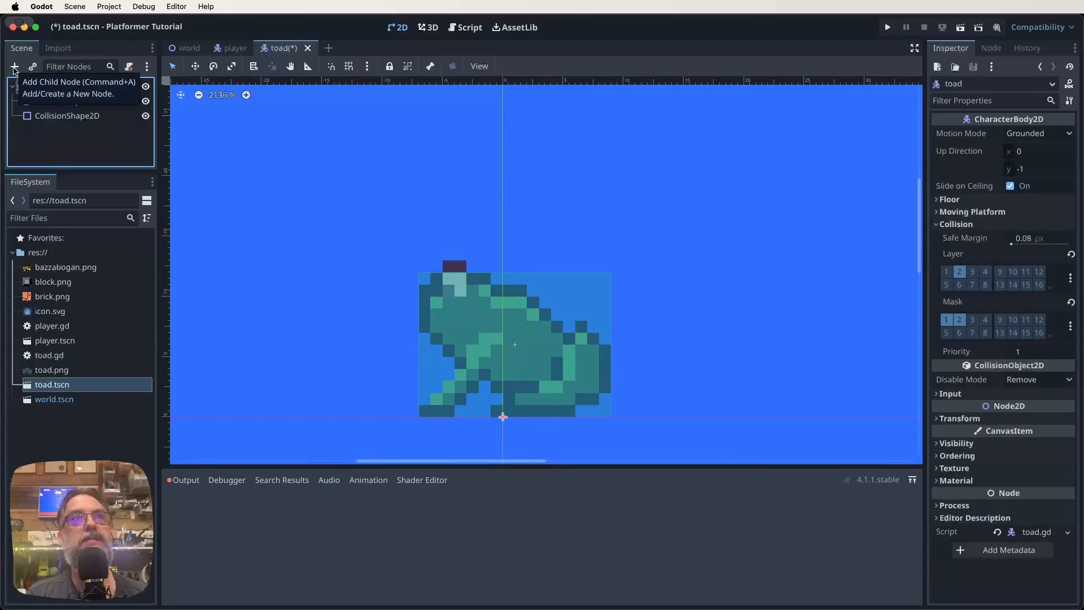
Add an Area2D child under toad and rename it 'hitbox'
{"action": "left_click", "coordinate": [13, 66]}
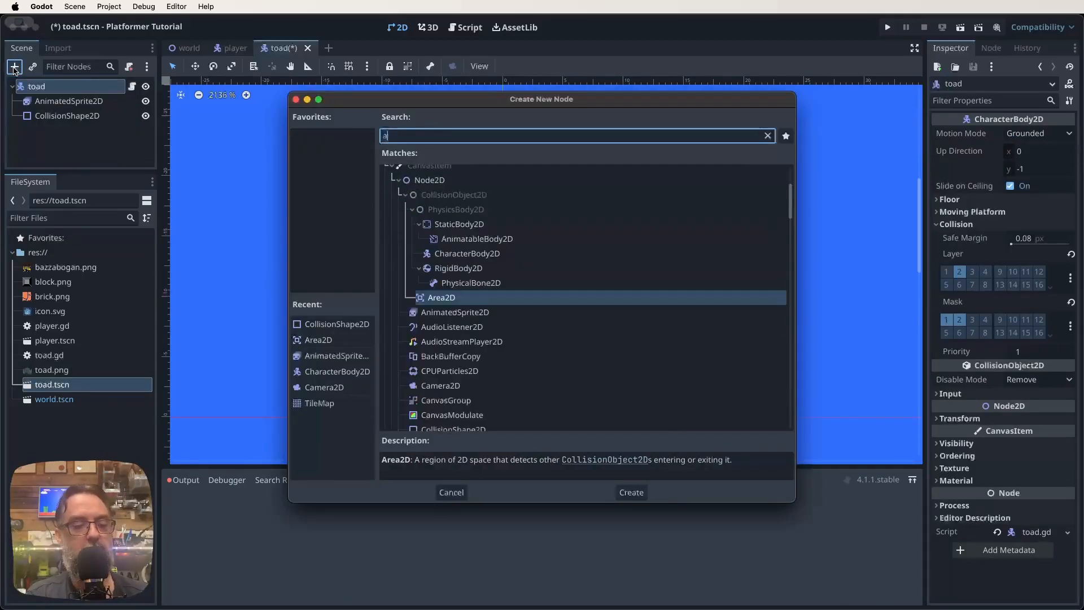
{"action": "type", "text": "rea"}
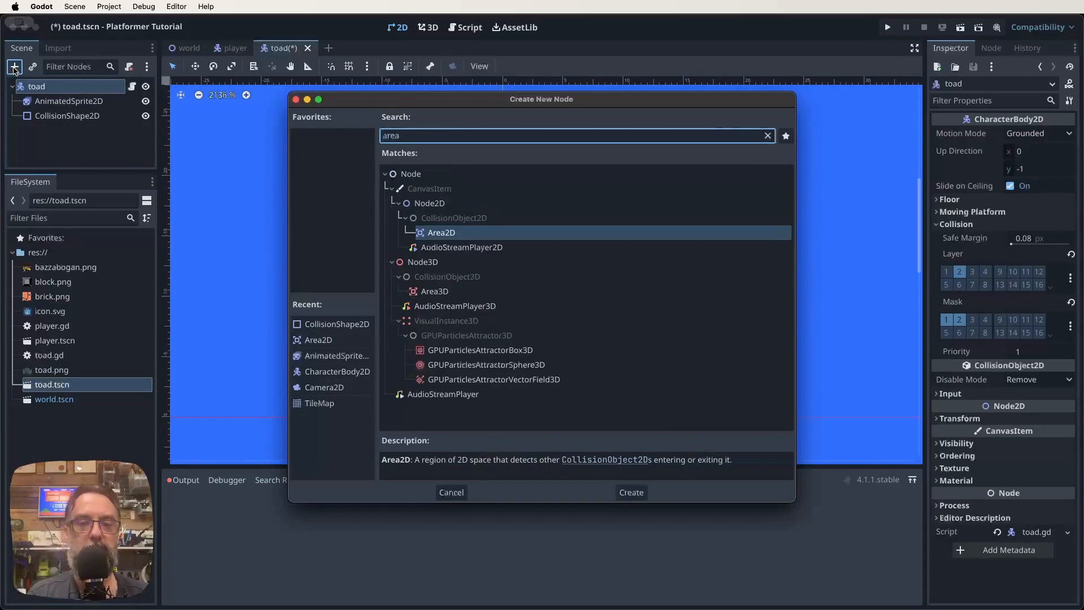
{"action": "left_click", "coordinate": [630, 493]}
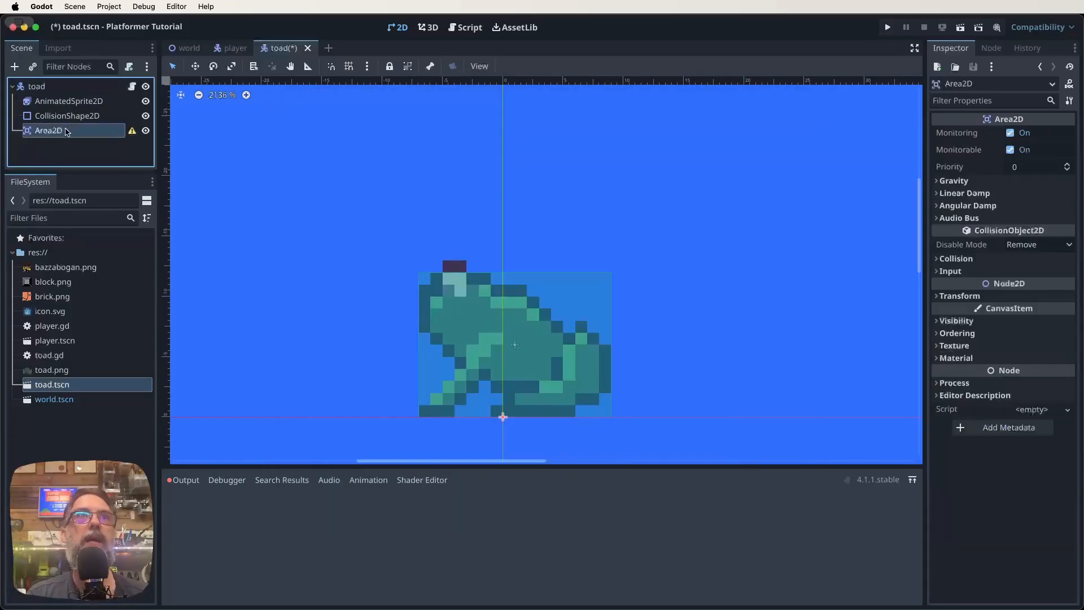
{"action": "double_click", "coordinate": [47, 131]}
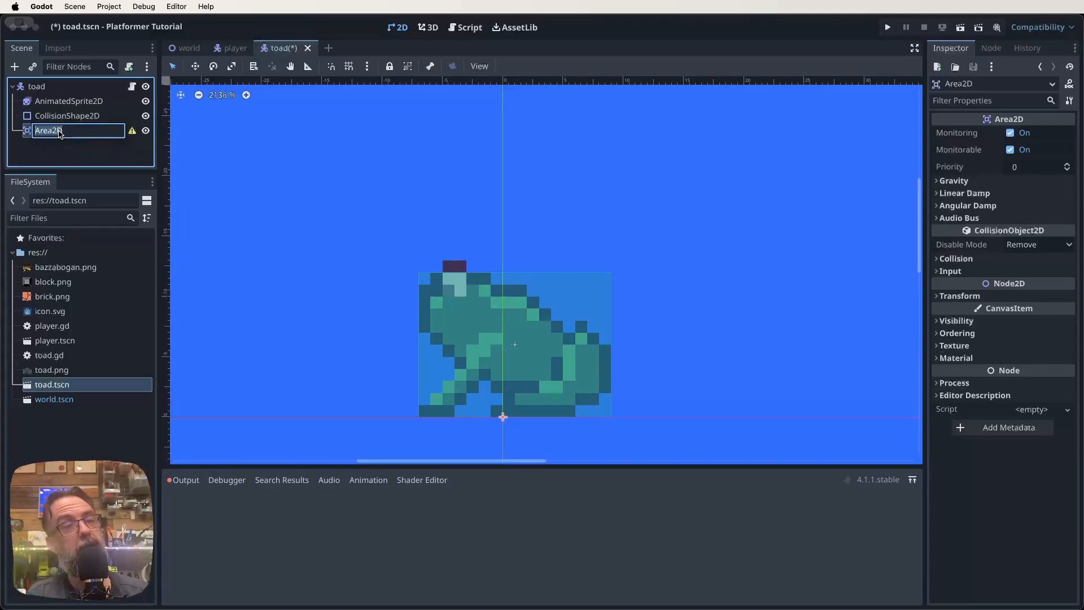
{"action": "type", "text": "hitbox"}
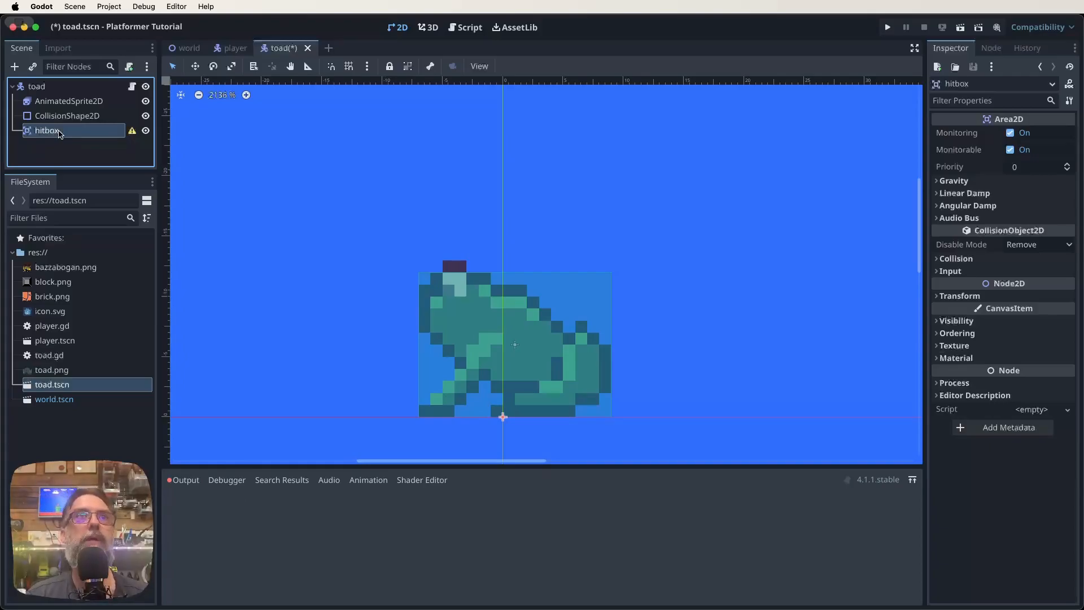
{"action": "mouse_move", "coordinate": [132, 131]}
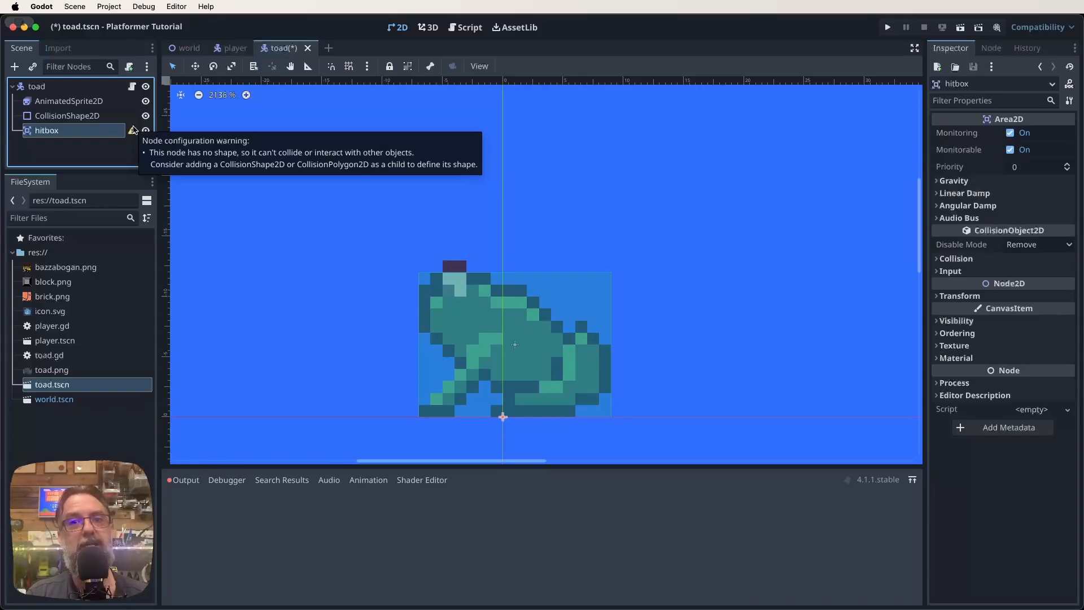
{"action": "mouse_move", "coordinate": [47, 131]}
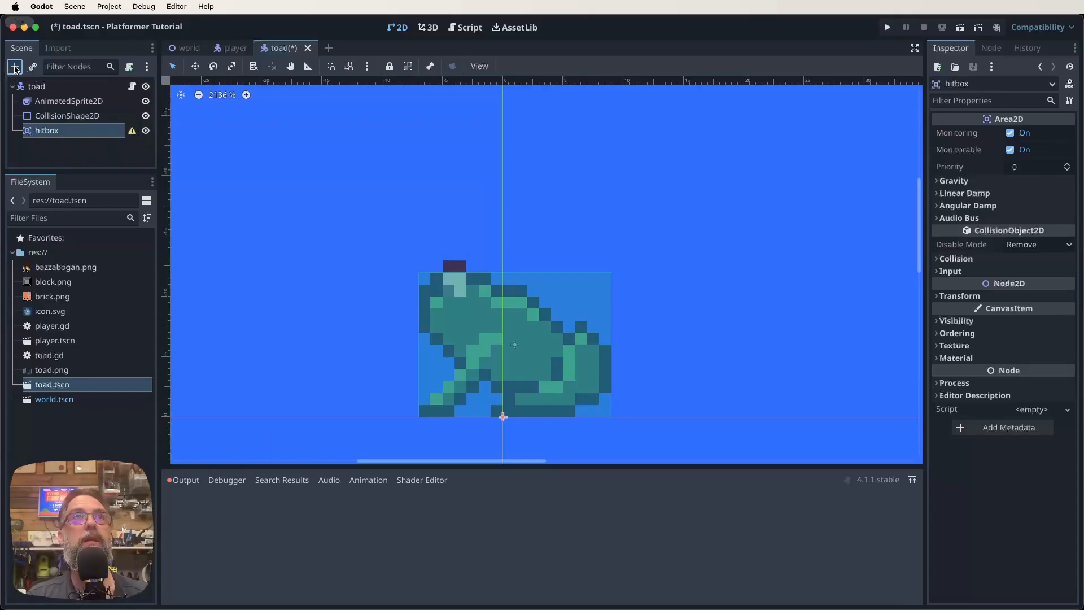
Give hitbox a CollisionShape2D with a rectangle shape fitted over the toad sprite
{"action": "left_click", "coordinate": [14, 67]}
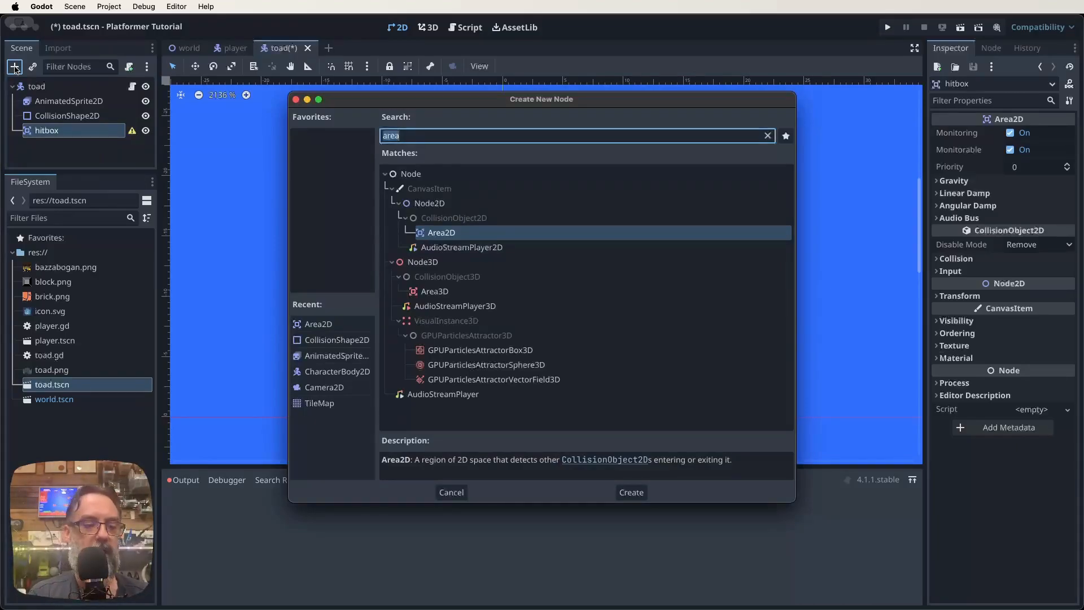
{"action": "left_click", "coordinate": [630, 491]}
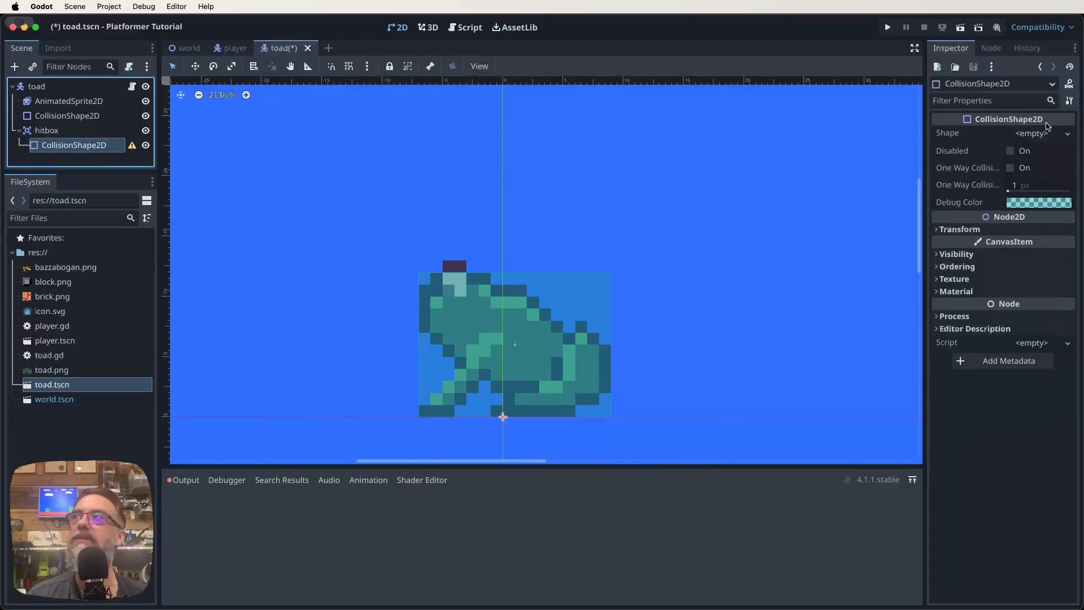
{"action": "left_click", "coordinate": [1031, 133]}
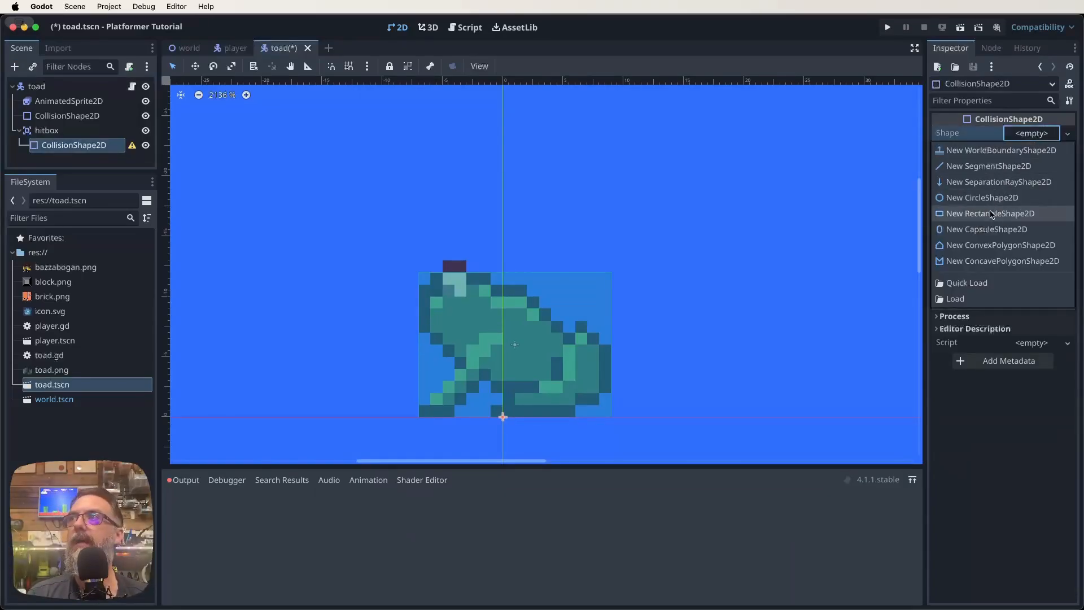
{"action": "left_click", "coordinate": [990, 214]}
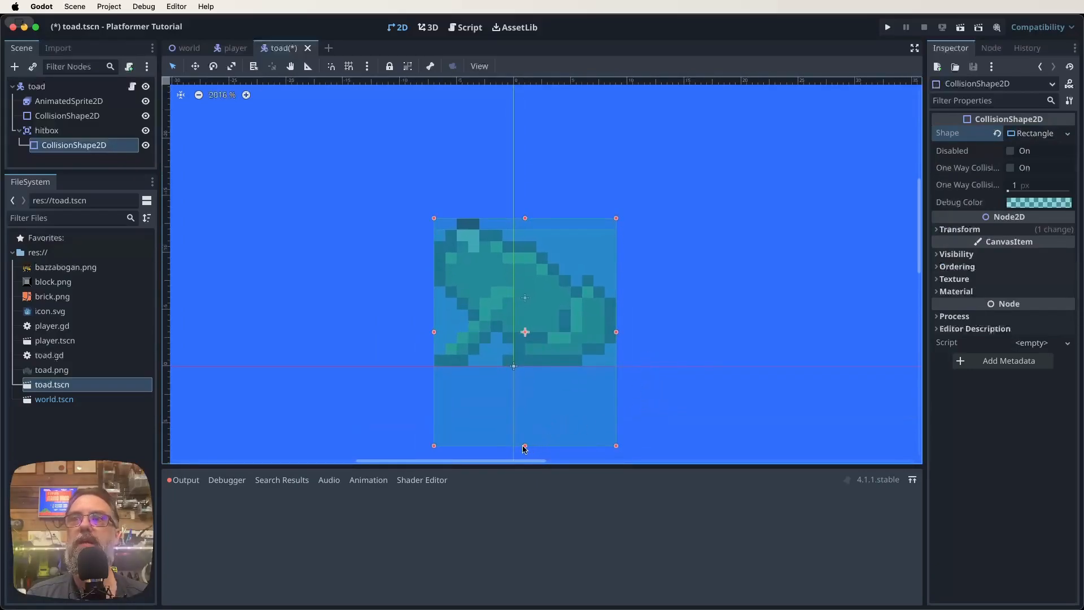
{"action": "left_click_drag", "start_coordinate": [524, 449], "coordinate": [524, 365]}
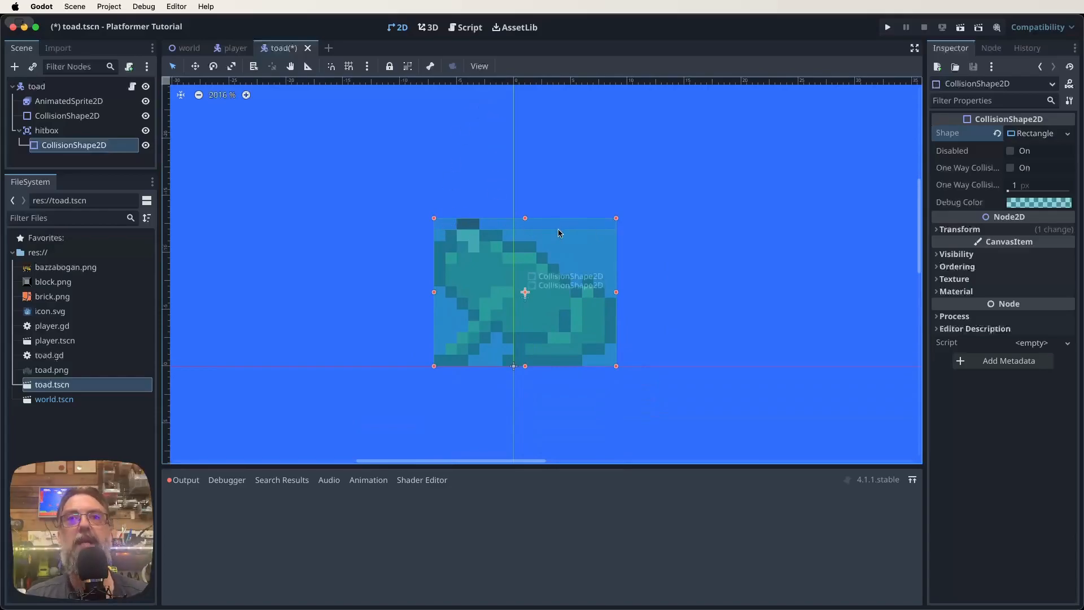
{"action": "mouse_move", "coordinate": [374, 230]}
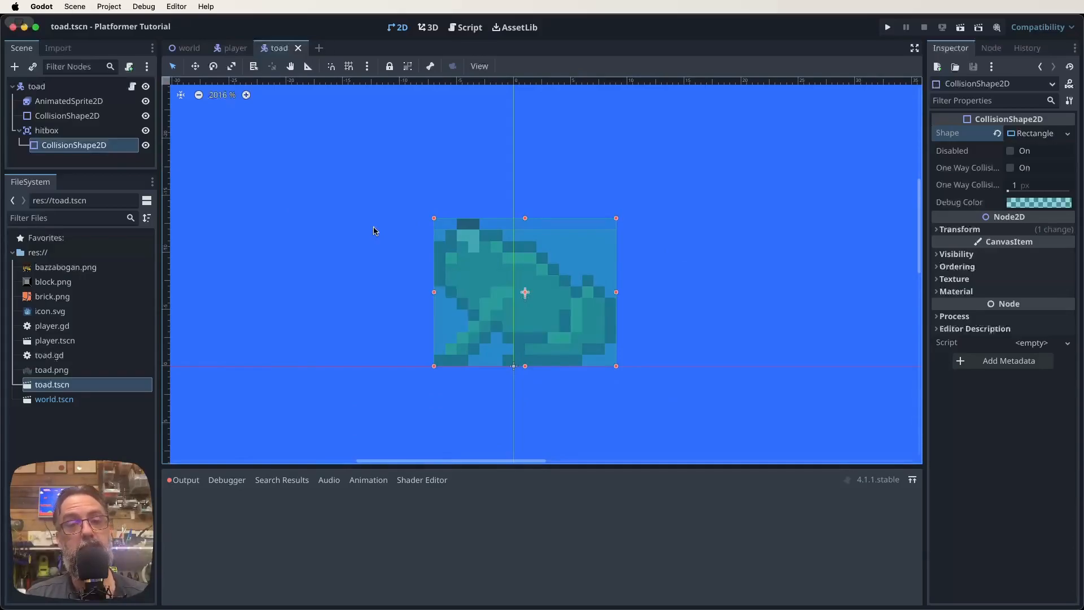
{"action": "mouse_move", "coordinate": [378, 213]}
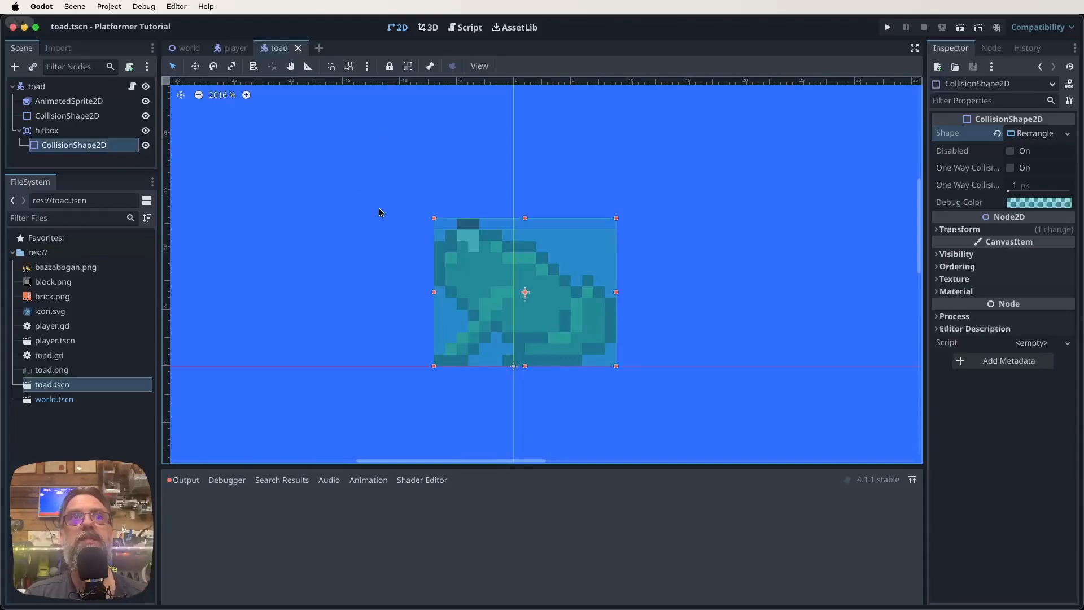
{"action": "left_click", "coordinate": [46, 131]}
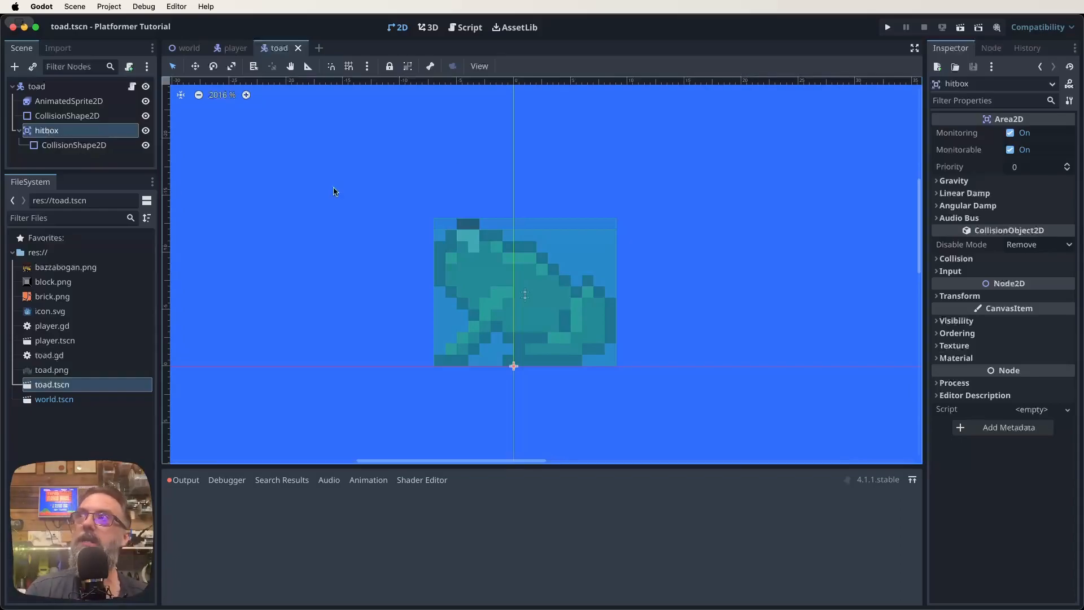
{"action": "mouse_move", "coordinate": [972, 67]}
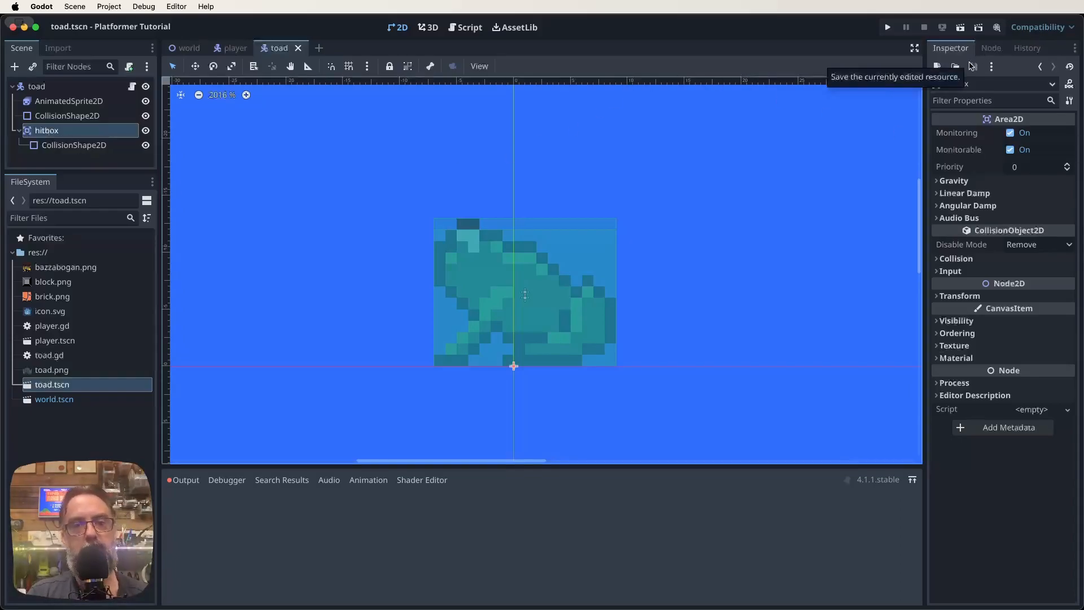
Connect hitbox's body_entered signal to the toad script's new handler
{"action": "left_click", "coordinate": [990, 48]}
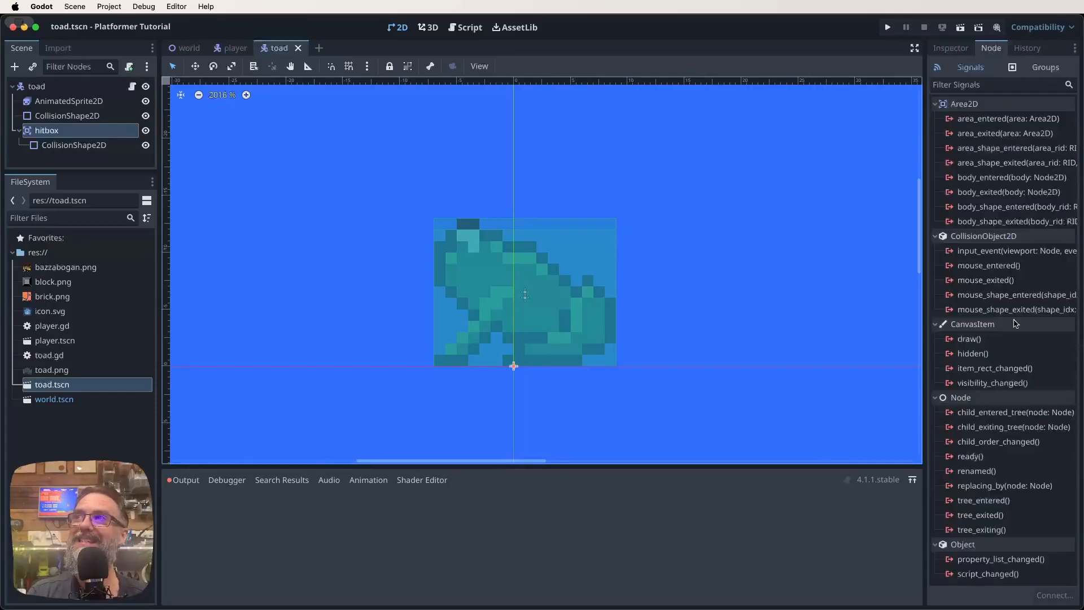
{"action": "mouse_move", "coordinate": [985, 236]}
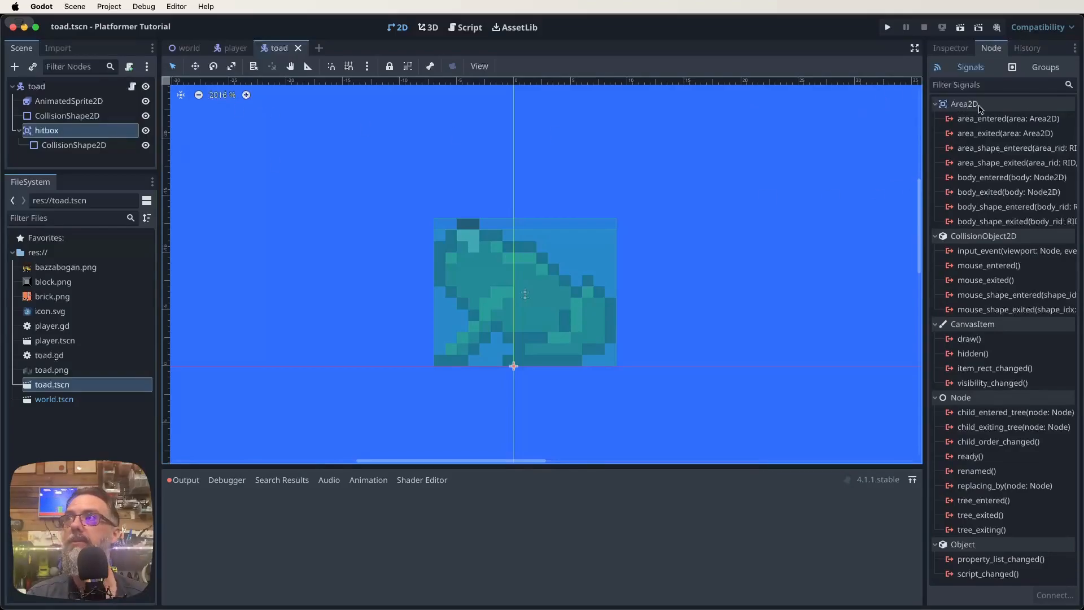
{"action": "mouse_move", "coordinate": [1006, 177]}
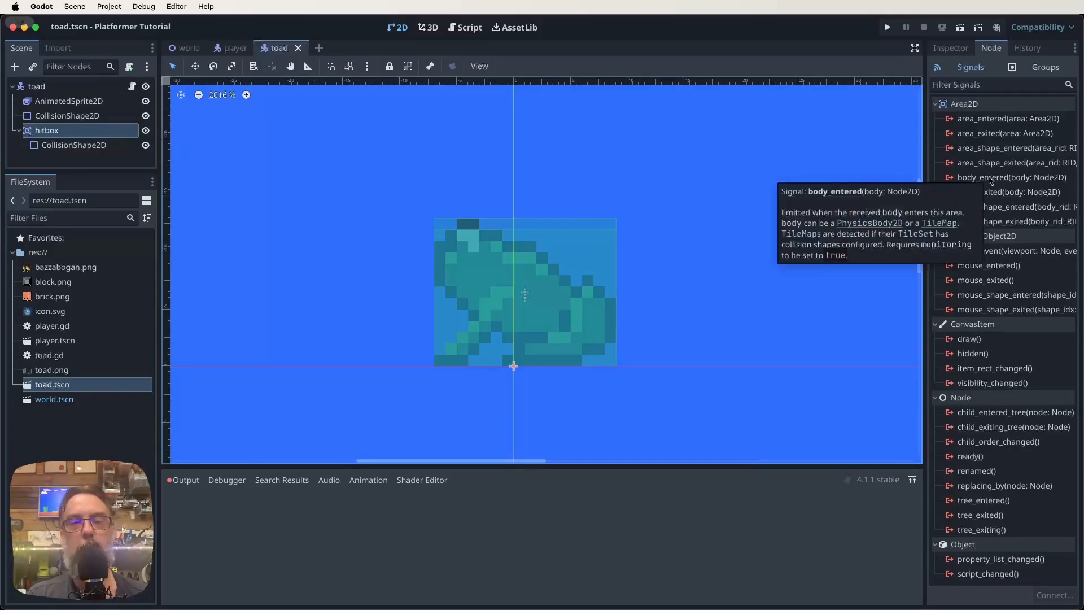
{"action": "double_click", "coordinate": [1012, 177]}
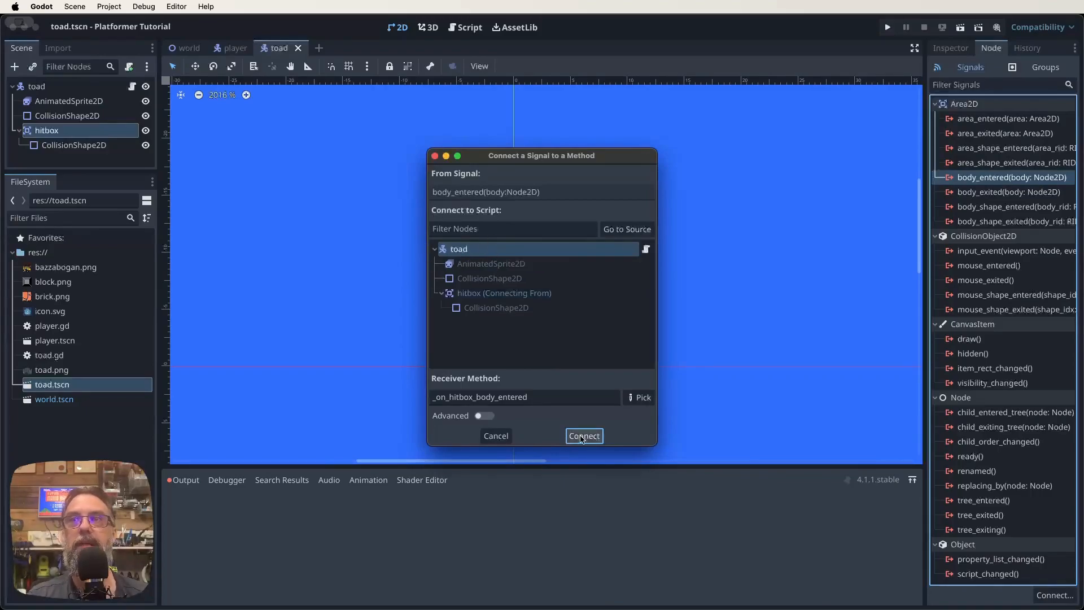
{"action": "left_click", "coordinate": [583, 436]}
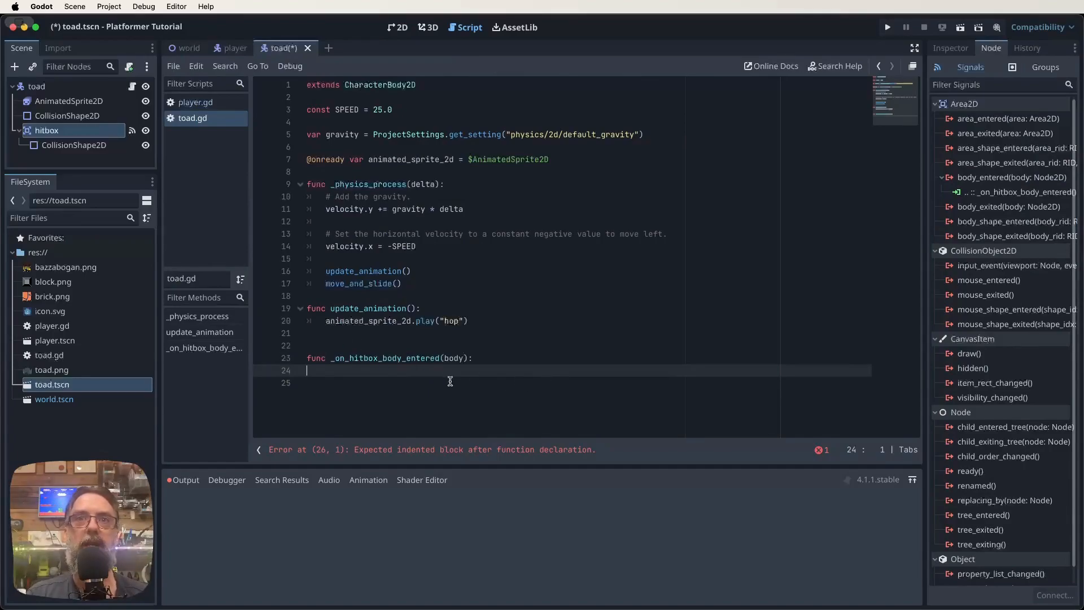
{"action": "mouse_move", "coordinate": [375, 387]}
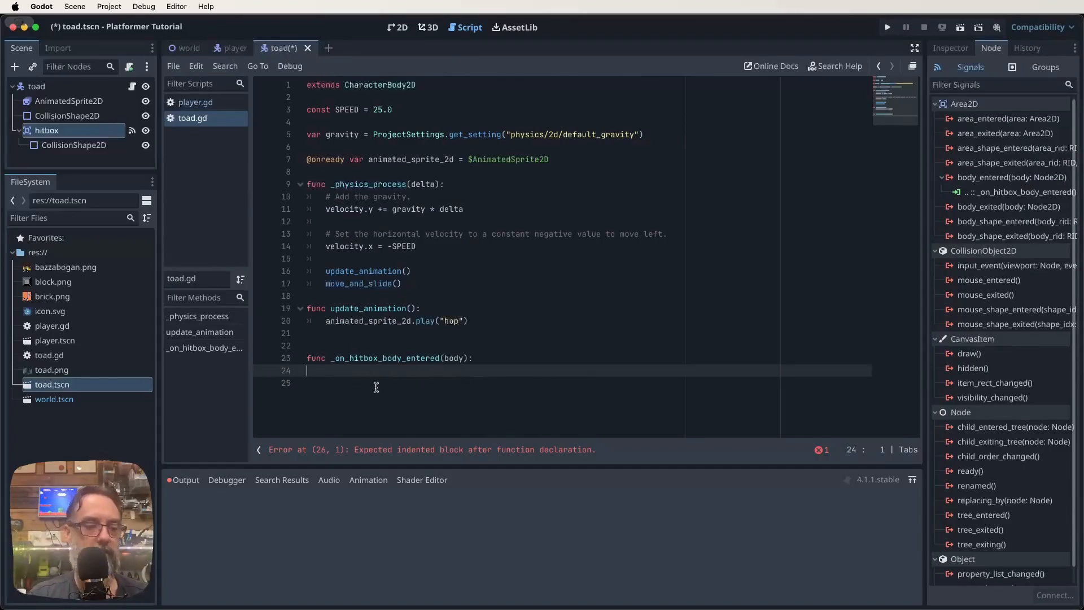
Put a pass placeholder in _on_hitbox_body_entered and view player.gd's Player group
{"action": "type", "text": "pass"}
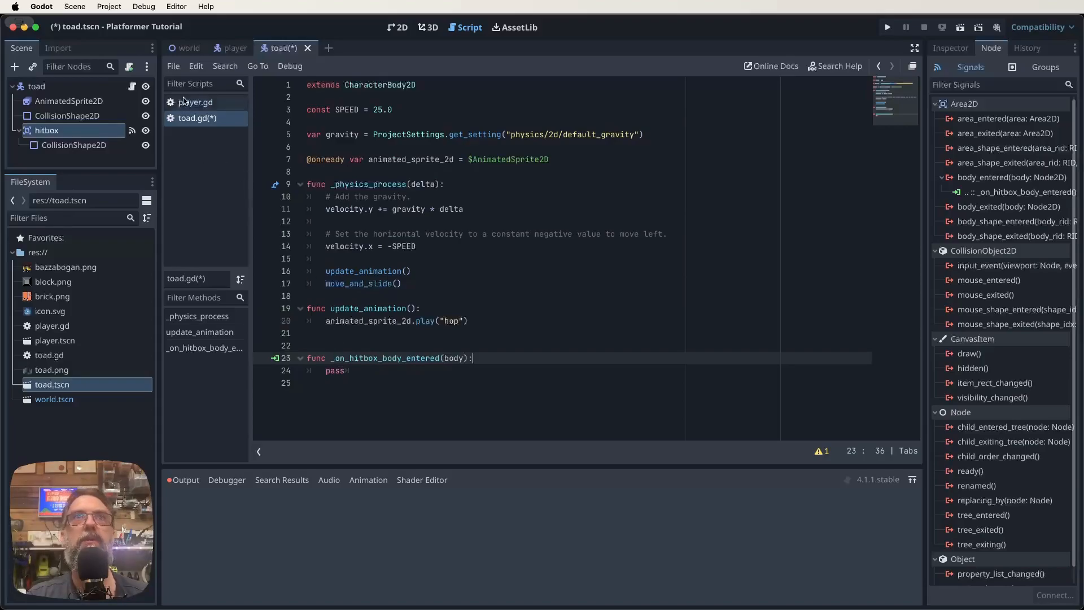
{"action": "left_click", "coordinate": [195, 102]}
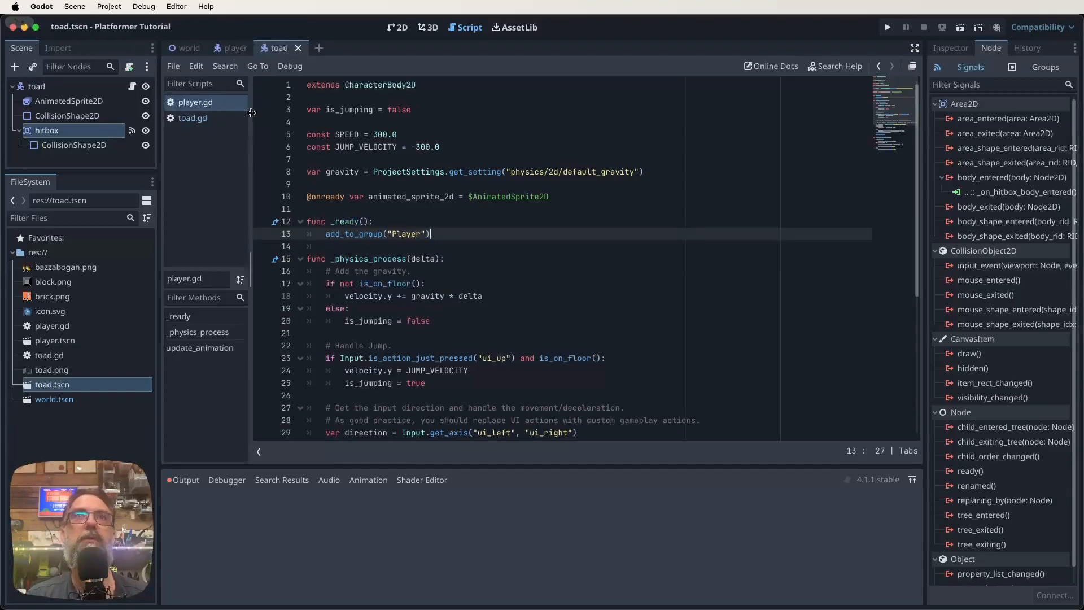
Replace pass with if body.is_in_group("Player"): queue_free() in toad.gd
{"action": "left_click", "coordinate": [192, 118]}
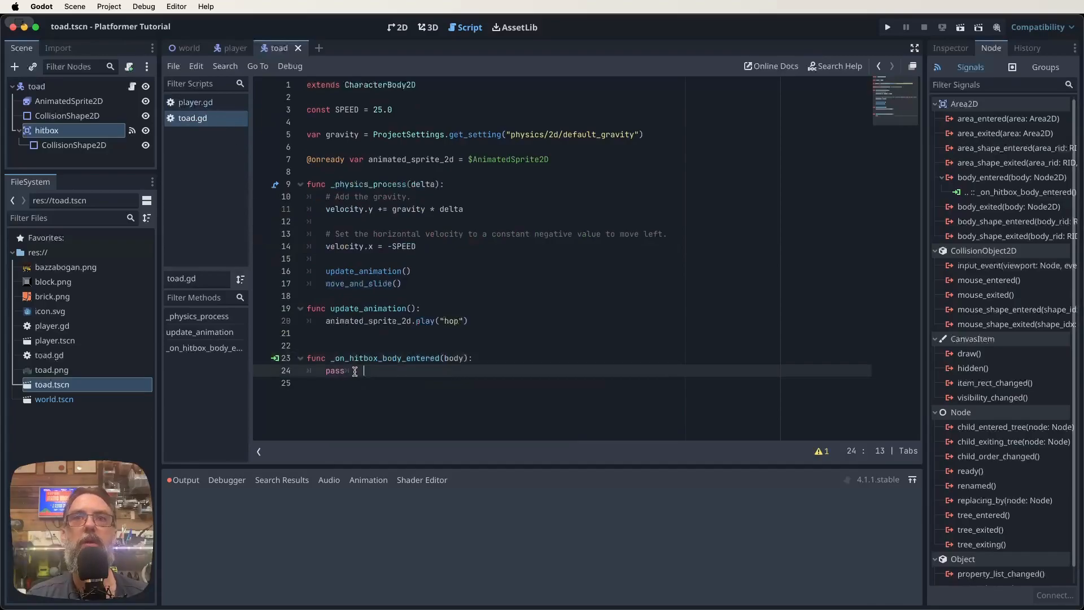
{"action": "double_click", "coordinate": [337, 370]}
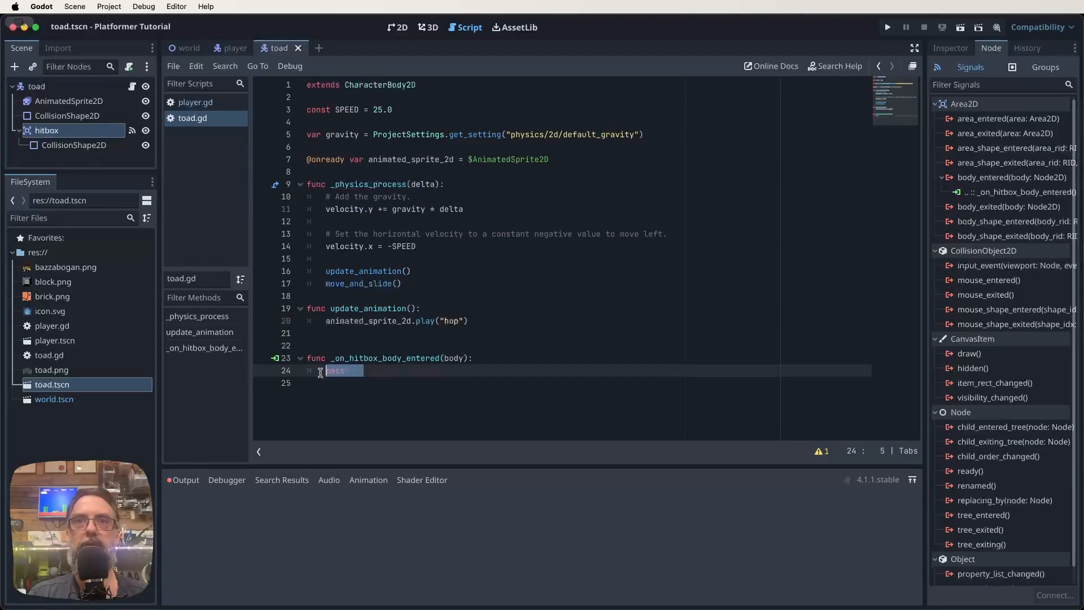
{"action": "type", "text": "if body.is_in_group(\"Player\"):"}
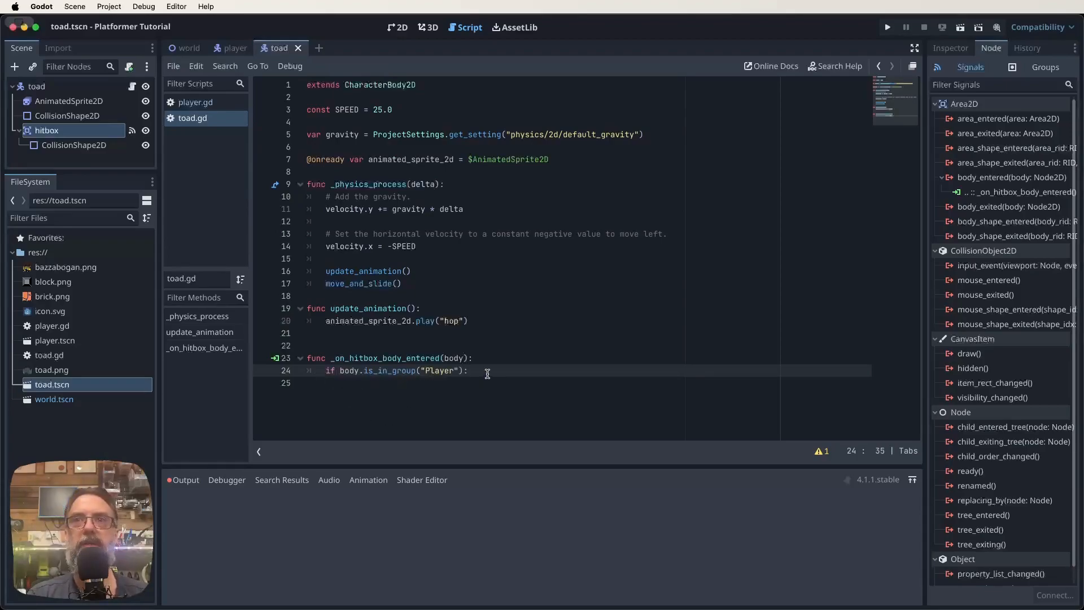
{"action": "key", "text": "enter"}
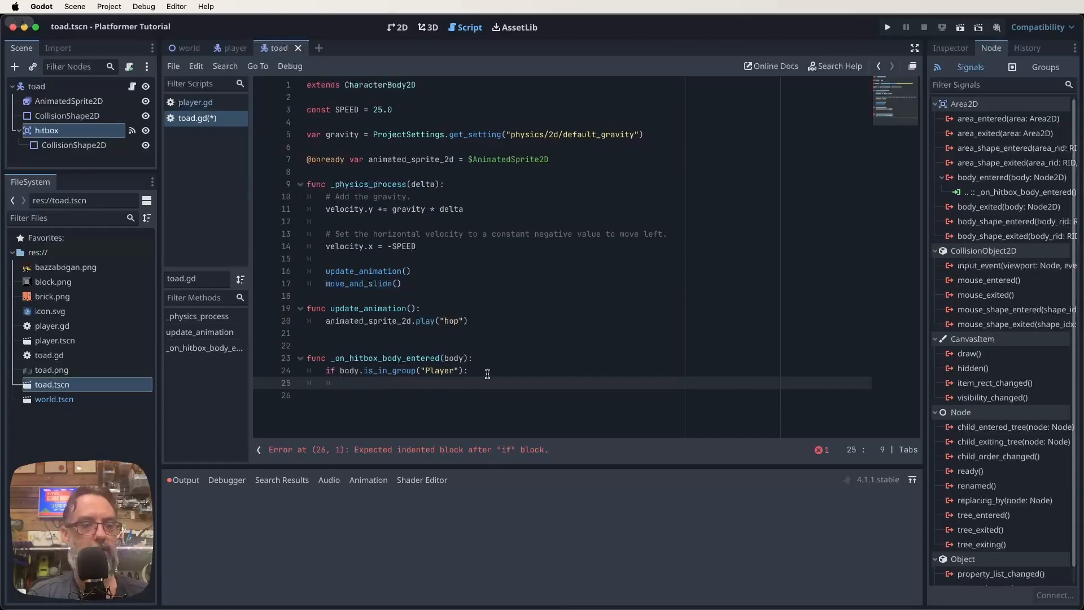
{"action": "type", "text": "queue_free("}
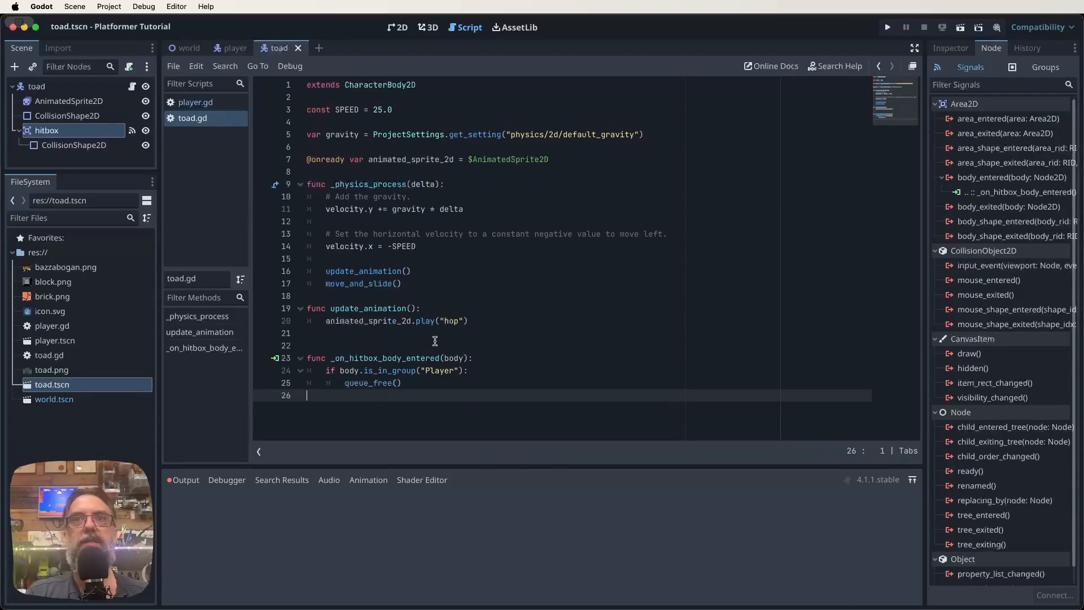
Verify the group name in player.gd, then run the game to test the toad
{"action": "left_click", "coordinate": [196, 101]}
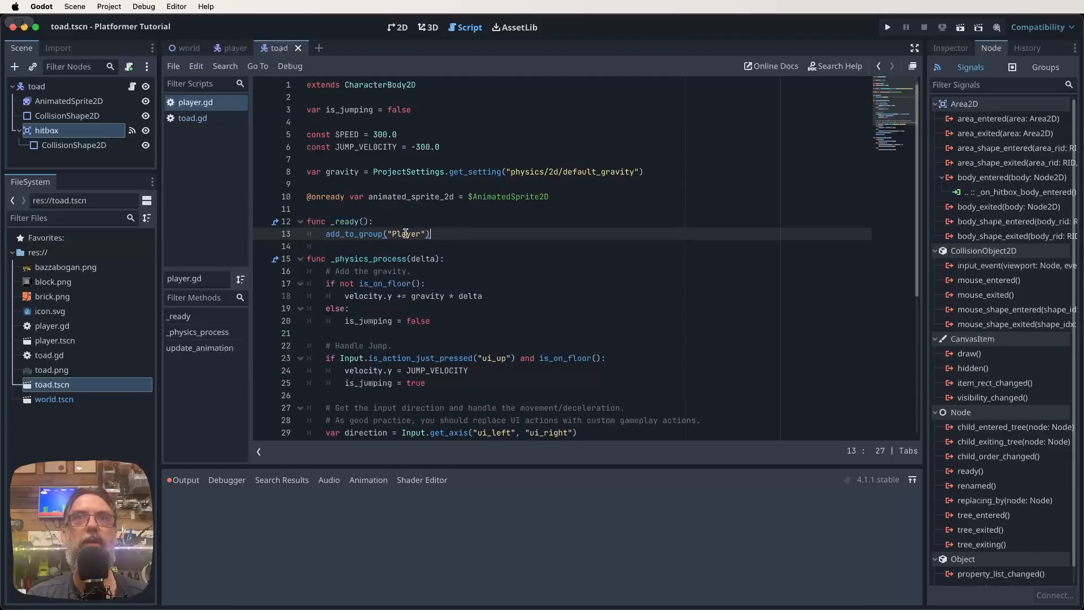
{"action": "left_click", "coordinate": [192, 117]}
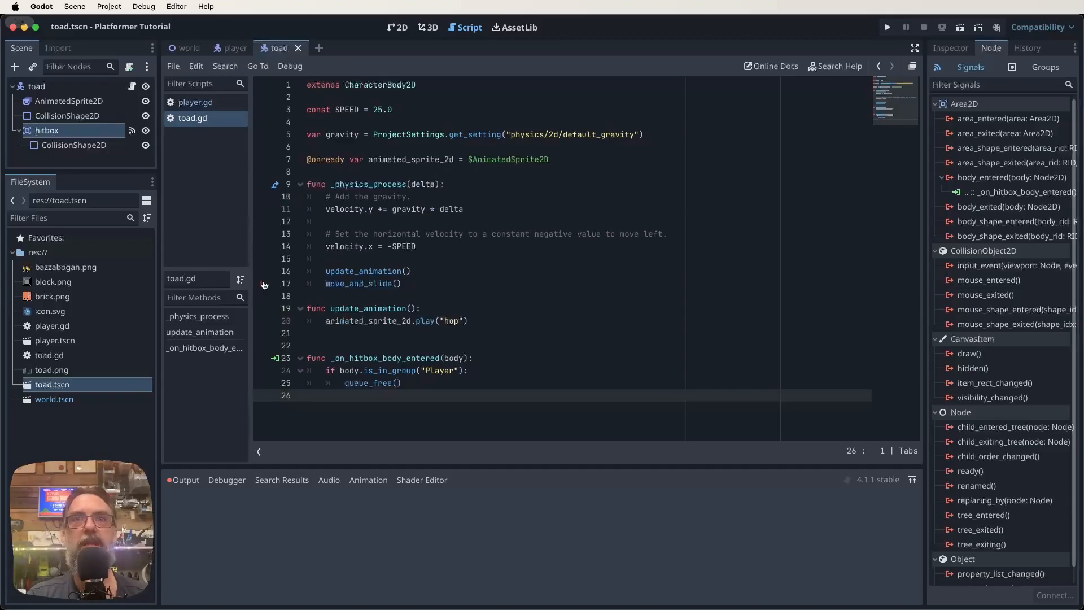
{"action": "mouse_move", "coordinate": [420, 370]}
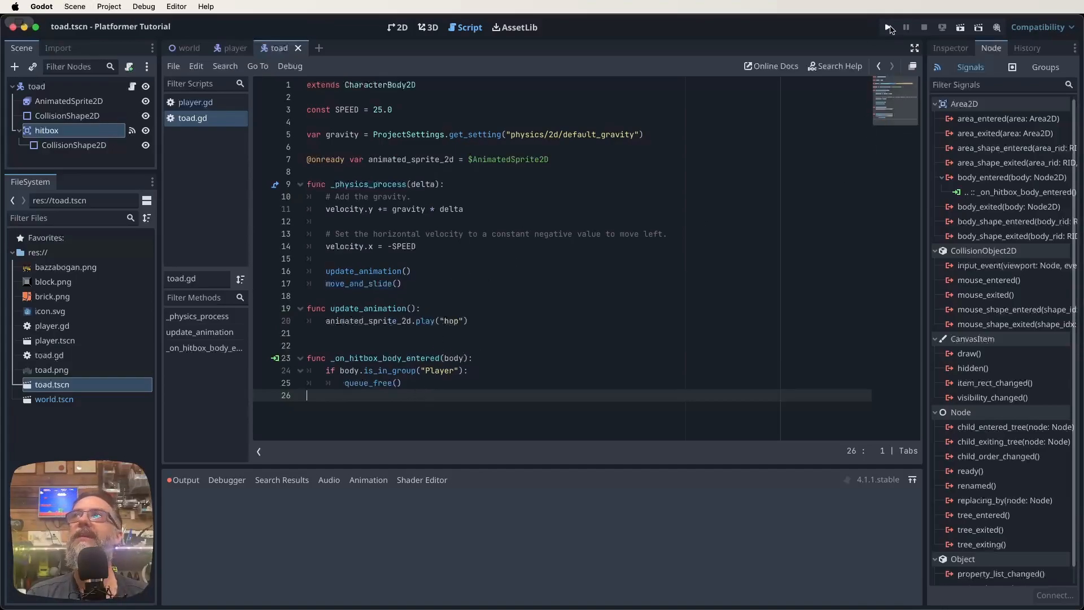
{"action": "left_click", "coordinate": [889, 27]}
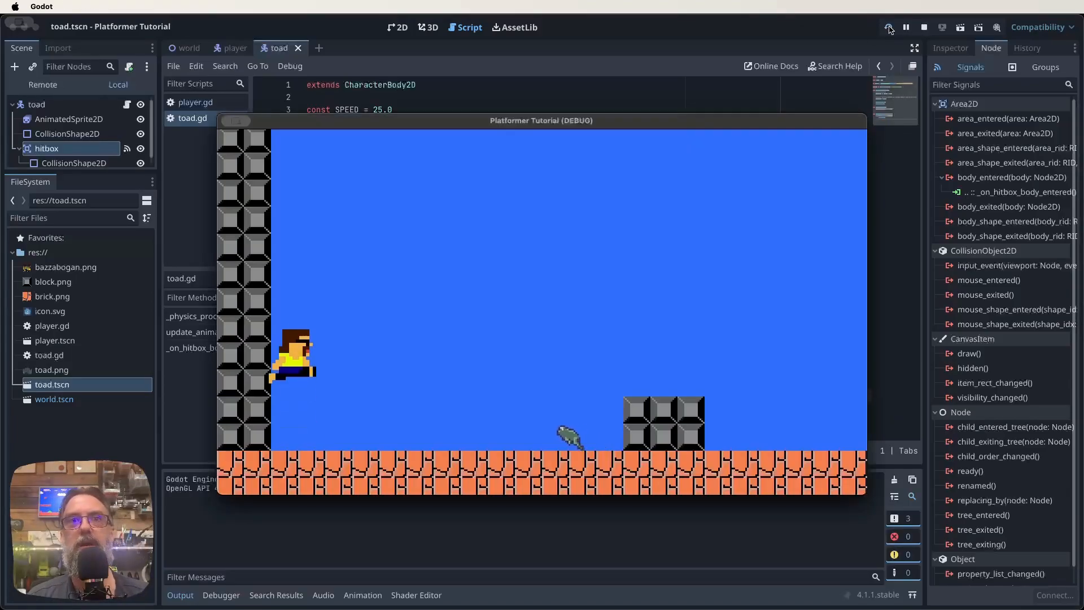